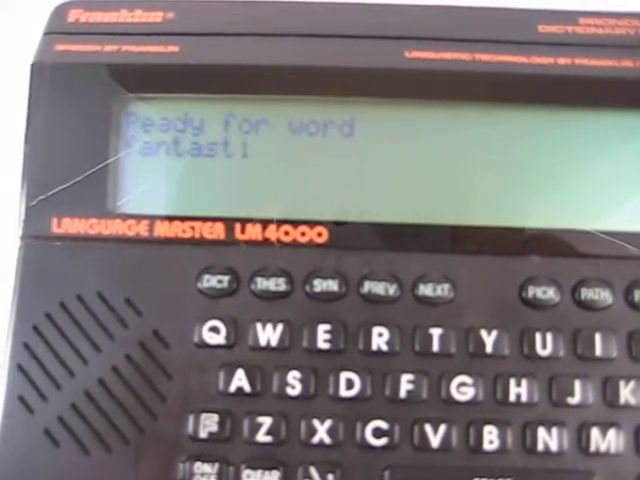
text(c)
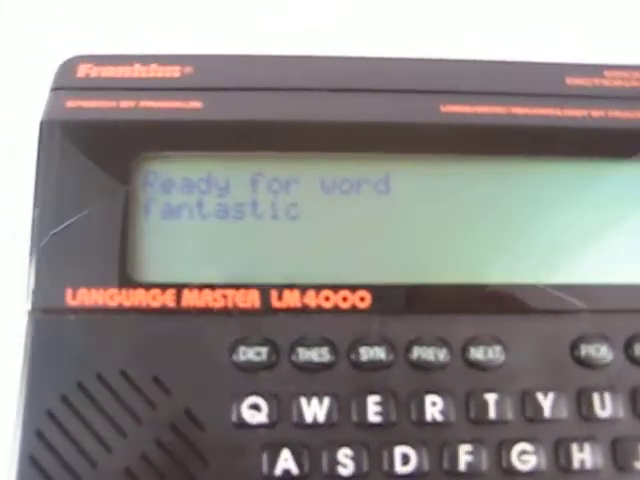